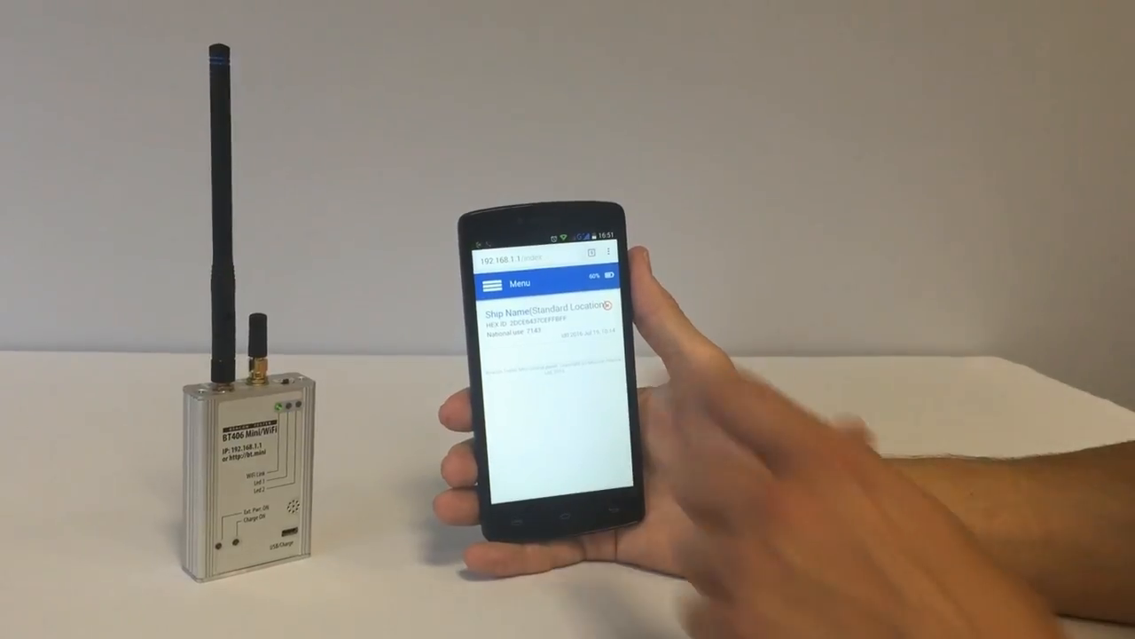
Navigate from the ship name page to the Test results section via the Menu
{"action": "left_click", "coordinate": [494, 286]}
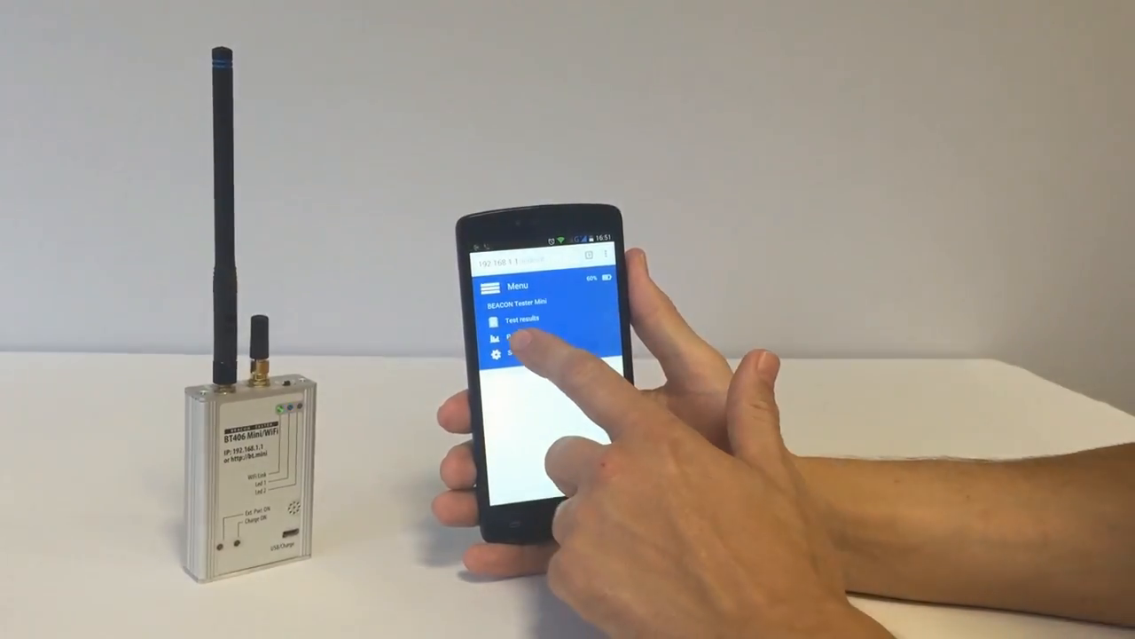
{"action": "left_click", "coordinate": [523, 341]}
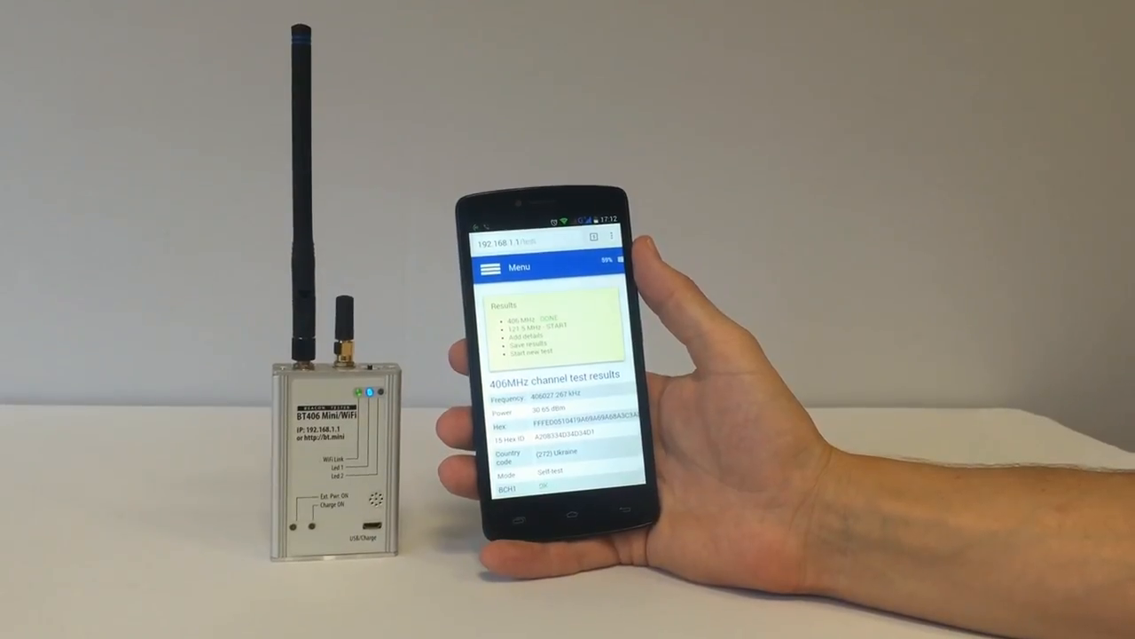
{"action": "scroll", "scroll_direction": "down", "scroll_amount": 3}
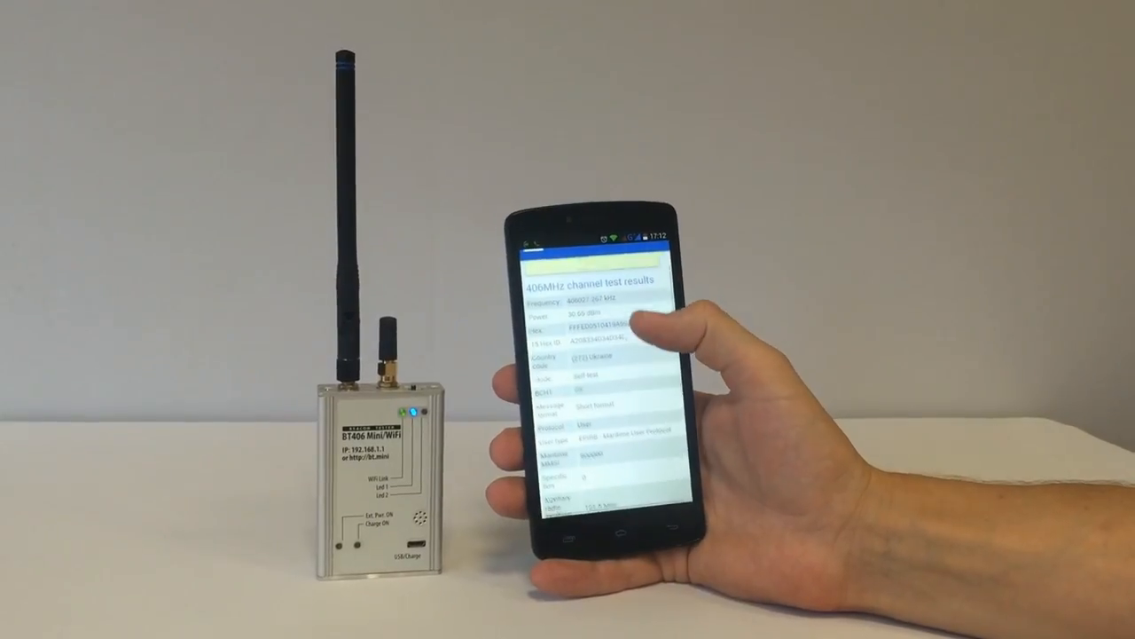
{"action": "scroll", "scroll_direction": "down", "scroll_amount": 3}
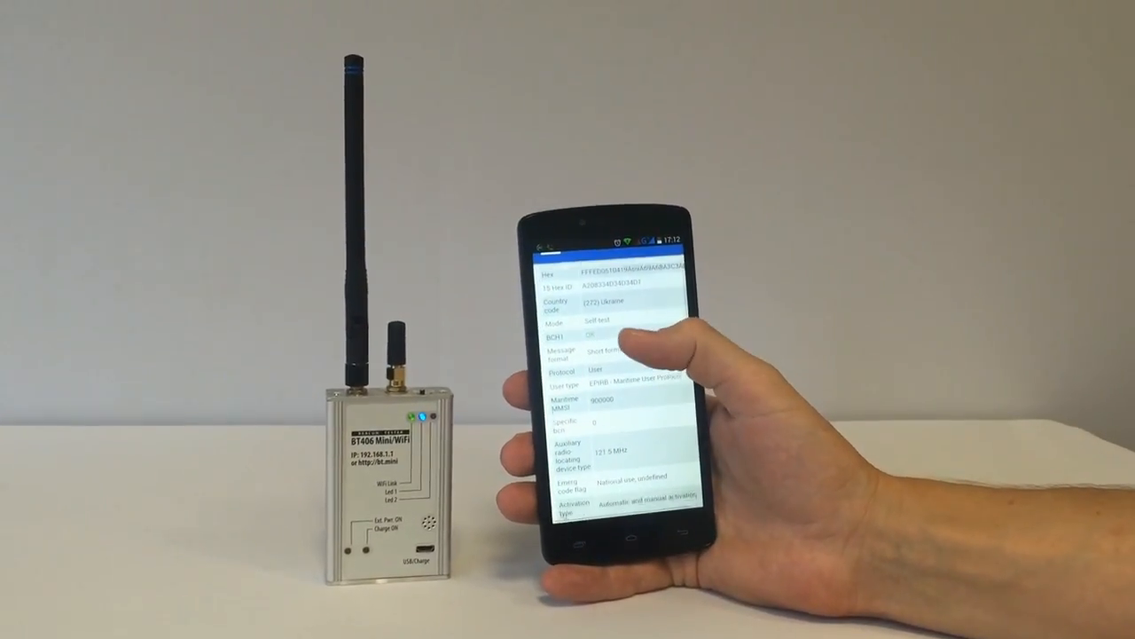
{"action": "scroll", "scroll_direction": "down", "scroll_amount": 3}
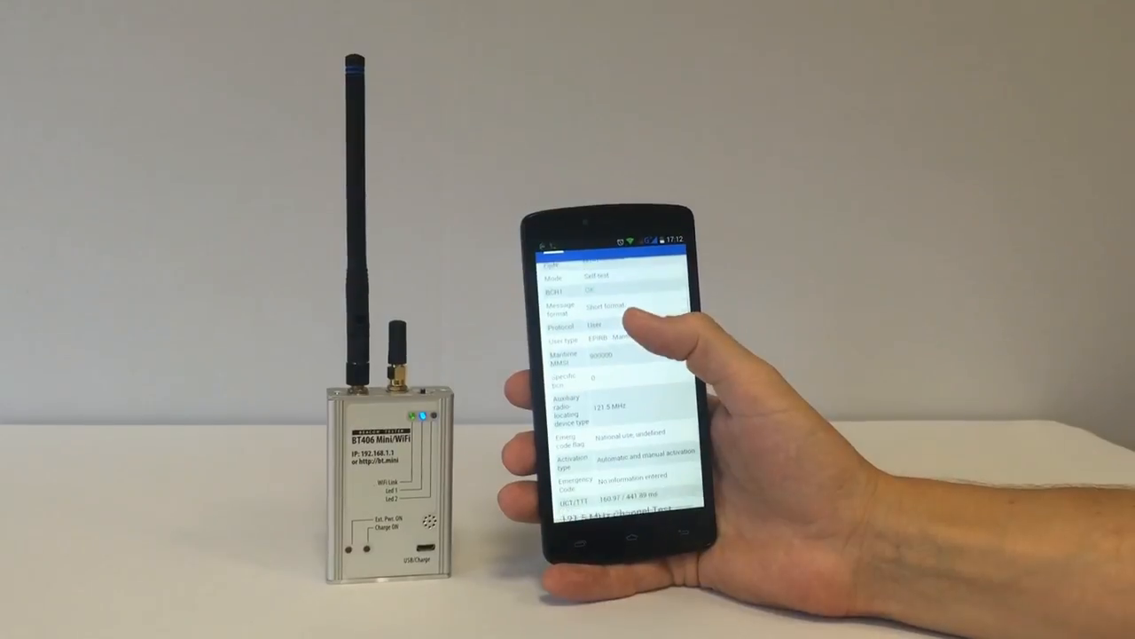
{"action": "scroll", "scroll_direction": "down", "scroll_amount": 3}
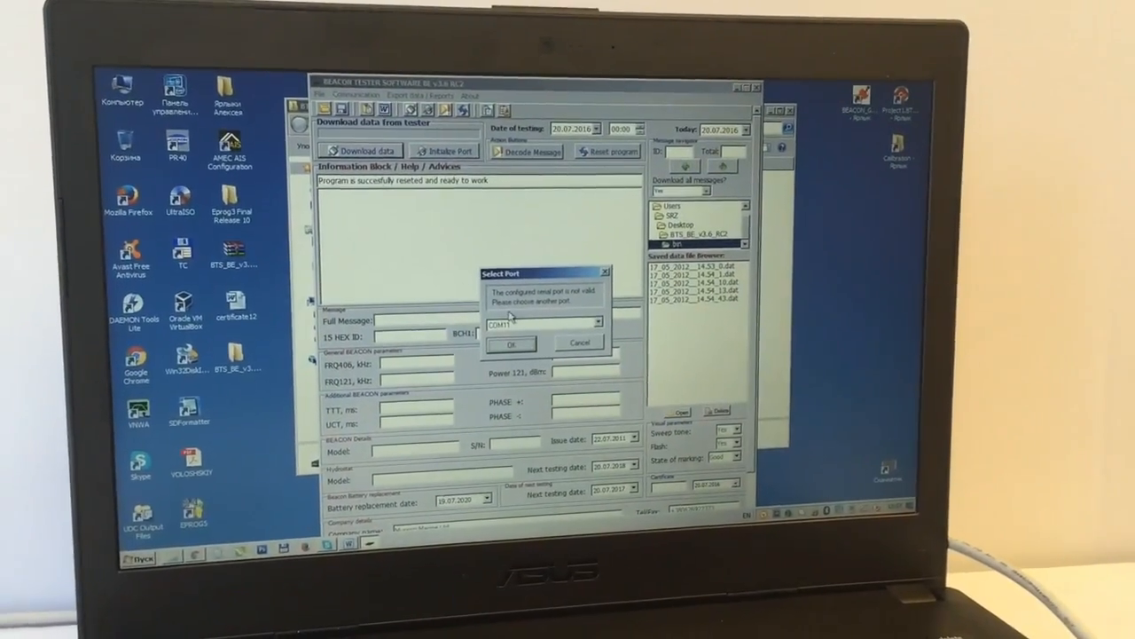
Choose another COM port in the Select Port dialog after the invalid-port warning
{"action": "left_click", "coordinate": [511, 344]}
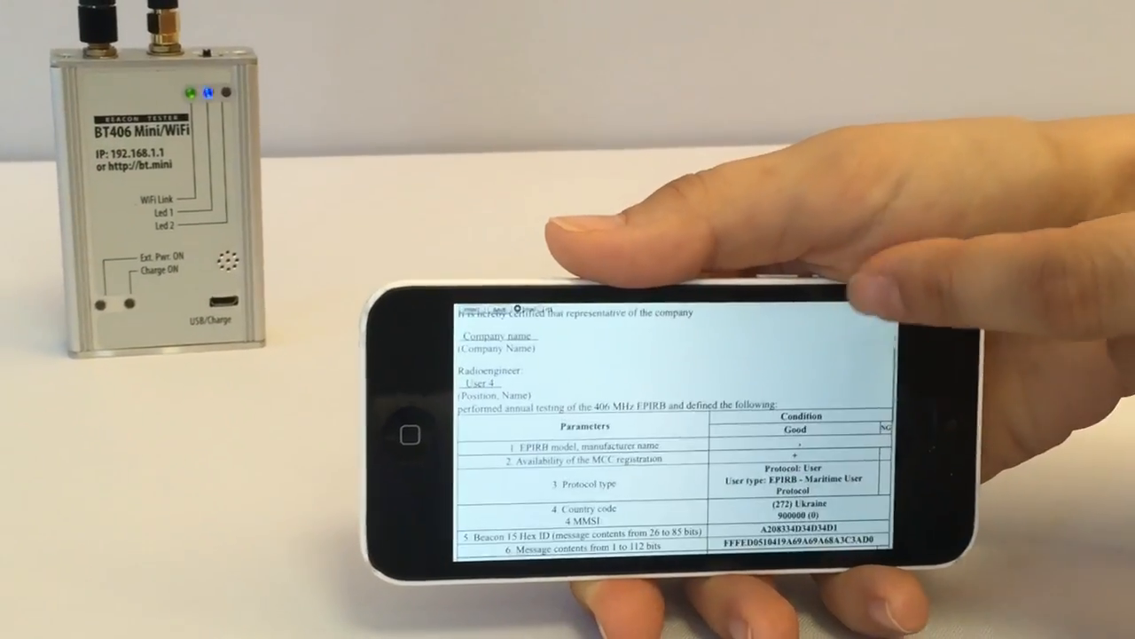
Scroll the annual 406 MHz EPIRB report down to the frequency, strobe and battery-date rows
{"action": "scroll", "scroll_direction": "down", "scroll_amount": 3}
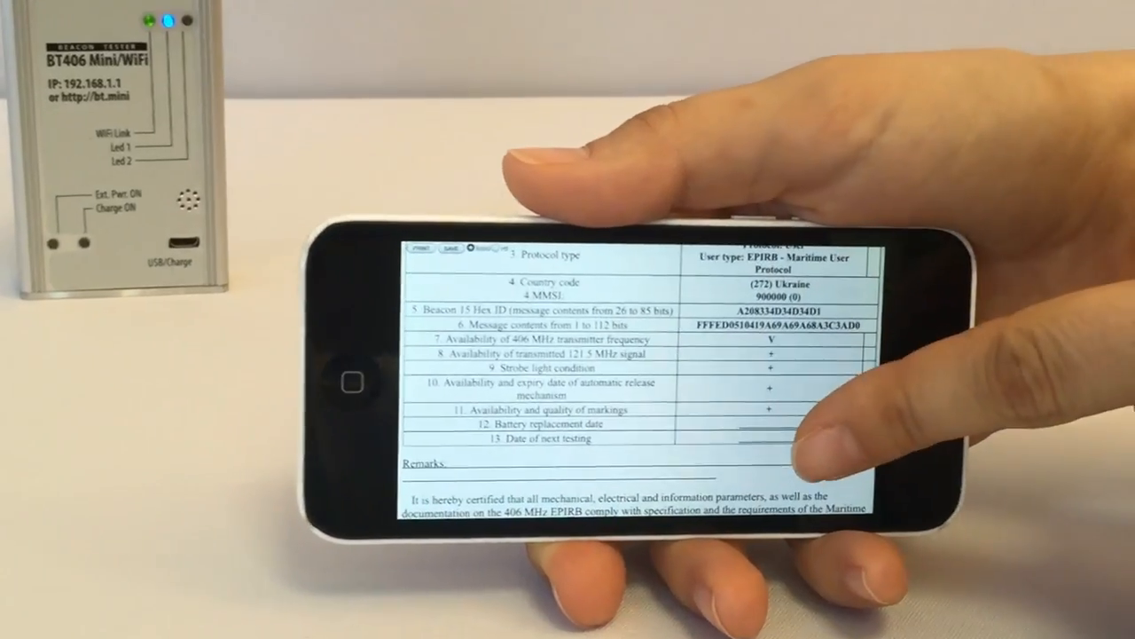